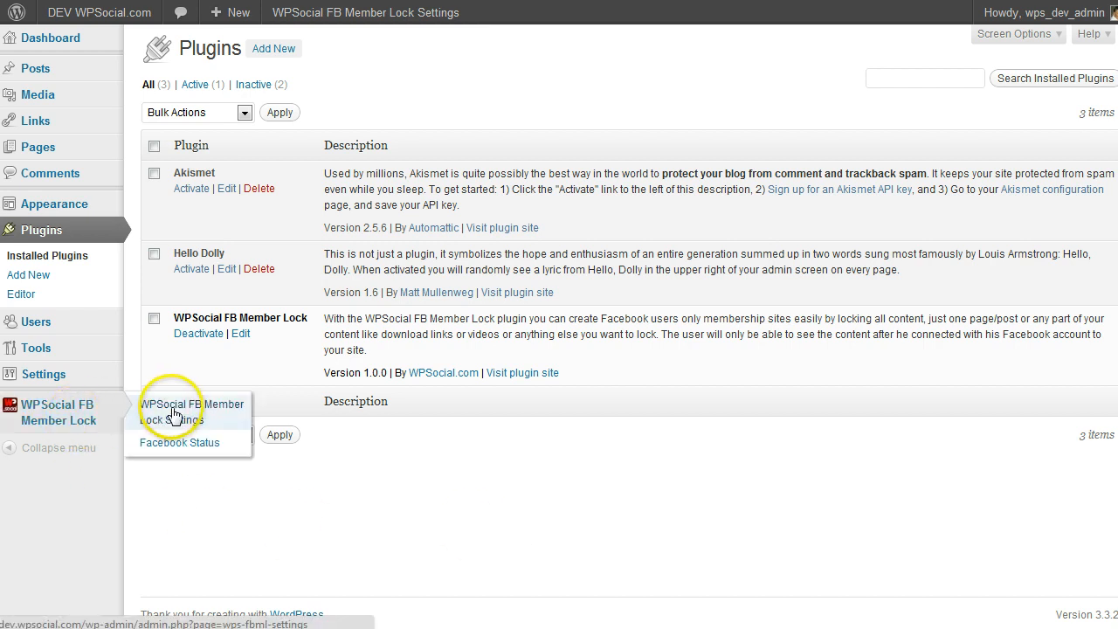
# From the WPSocial FB Member Lock settings, follow the link to create a Facebook application.
pyautogui.click(194, 411)
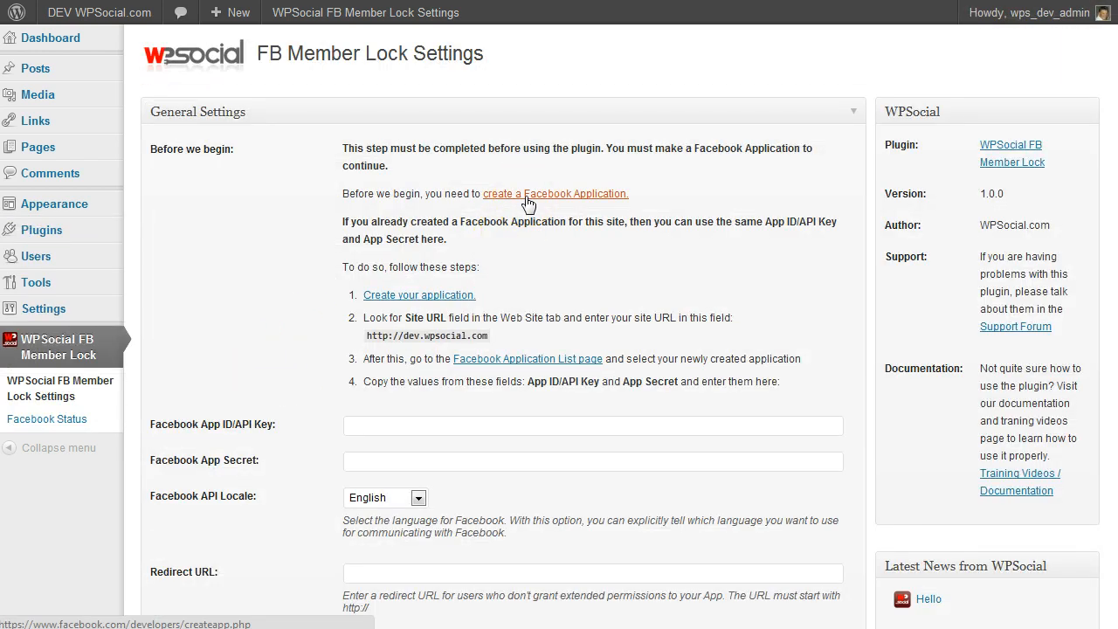
pyautogui.click(555, 192)
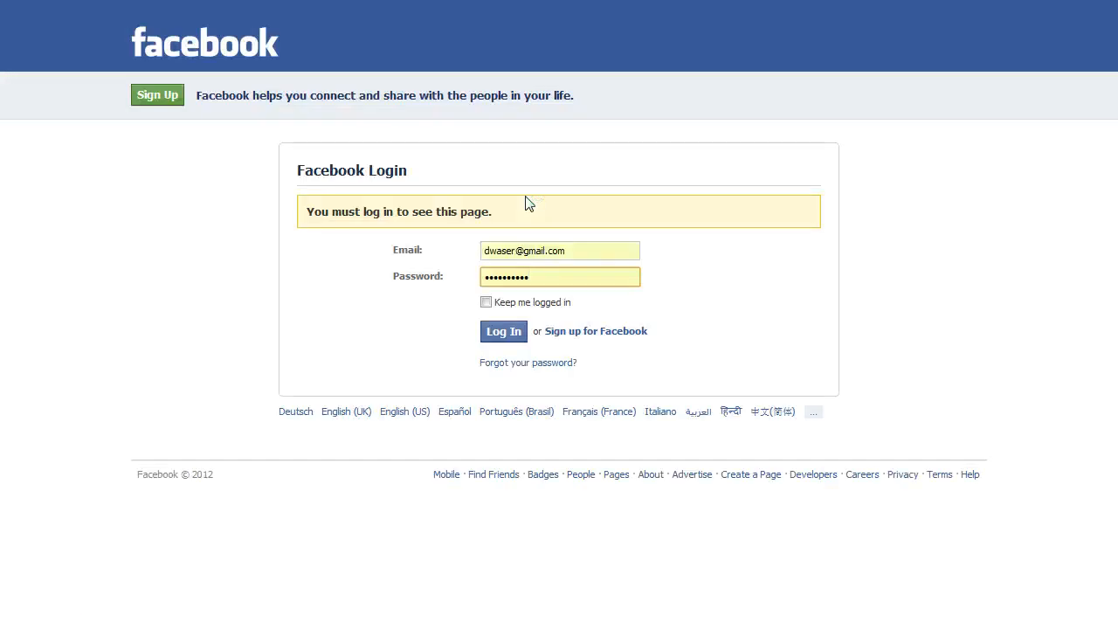
# Log in to Facebook with the prefilled email and password.
pyautogui.click(503, 332)
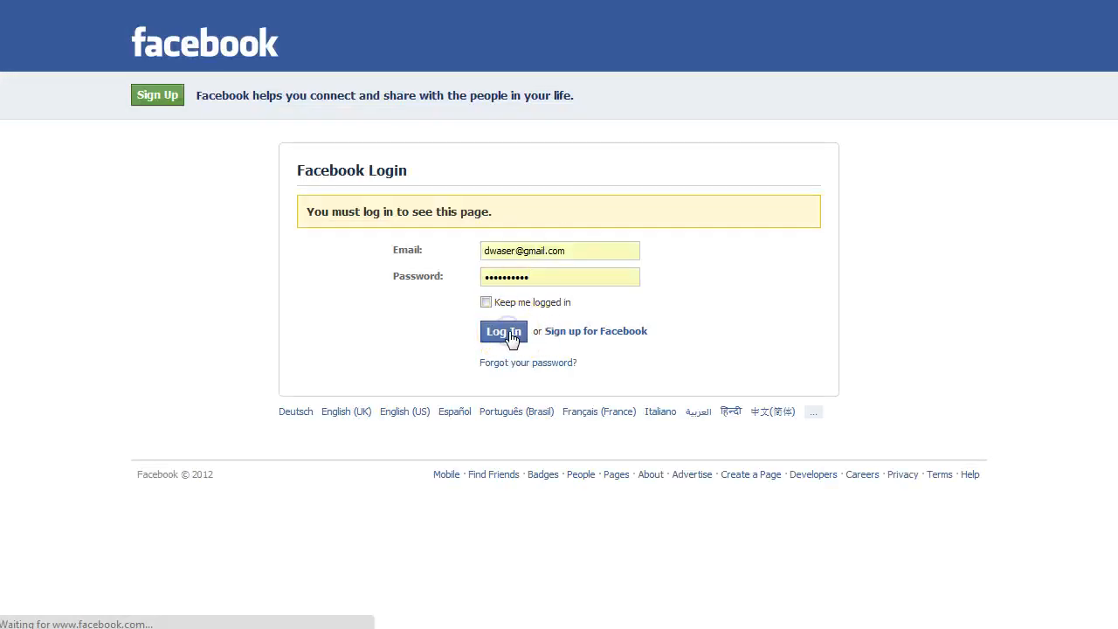
pyautogui.click(503, 332)
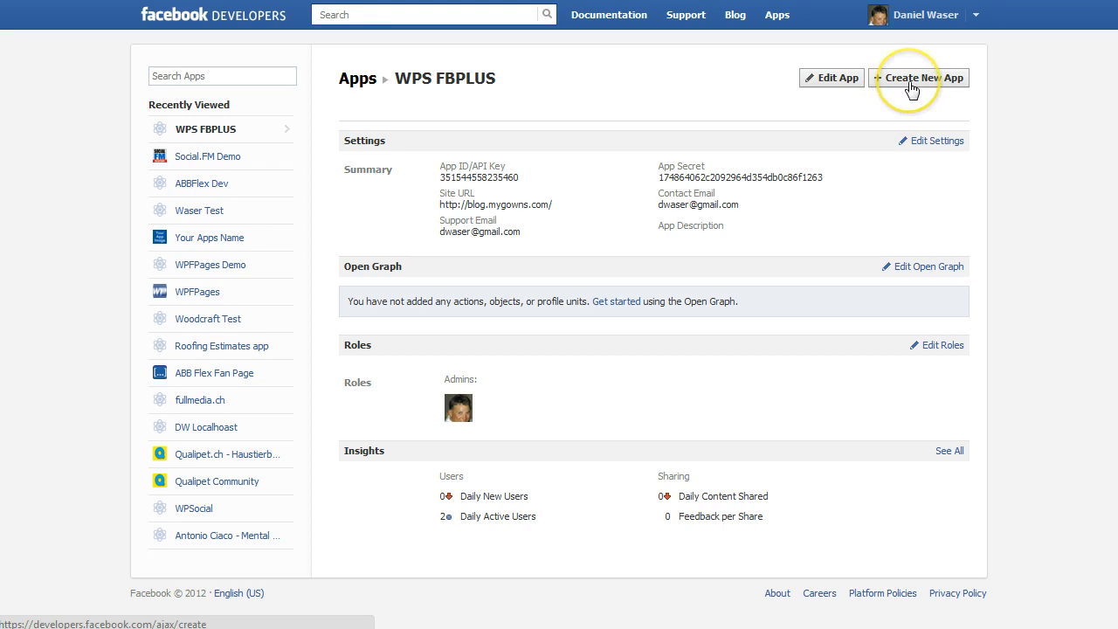
# Create a new app named 'WPSocial DEV' with namespace 'wpsocialdev' and continue.
pyautogui.click(919, 77)
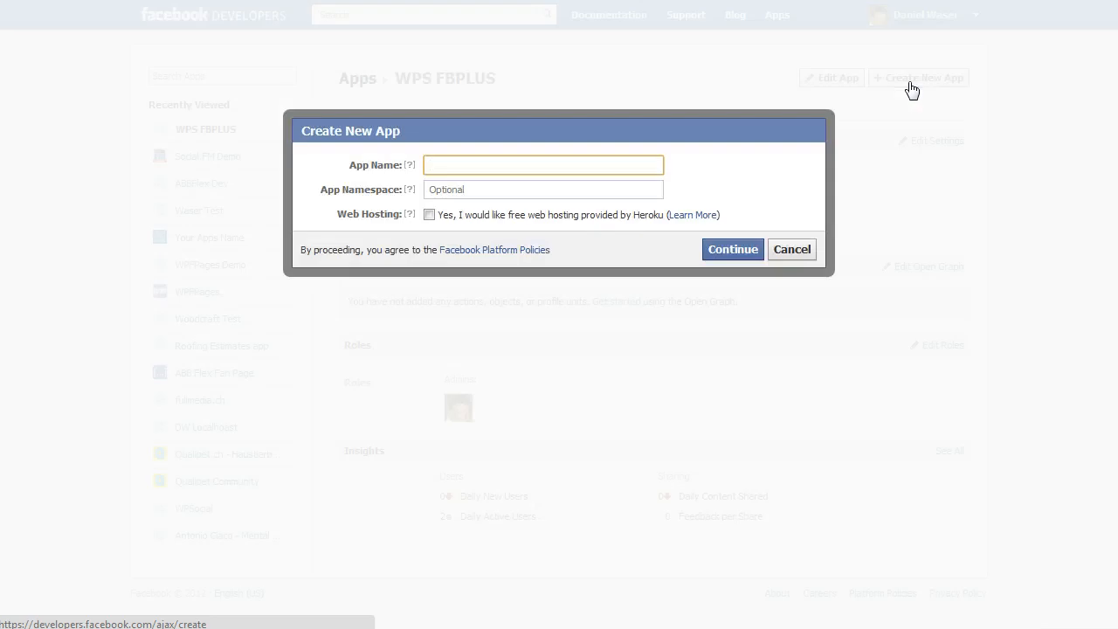
pyautogui.write('W')
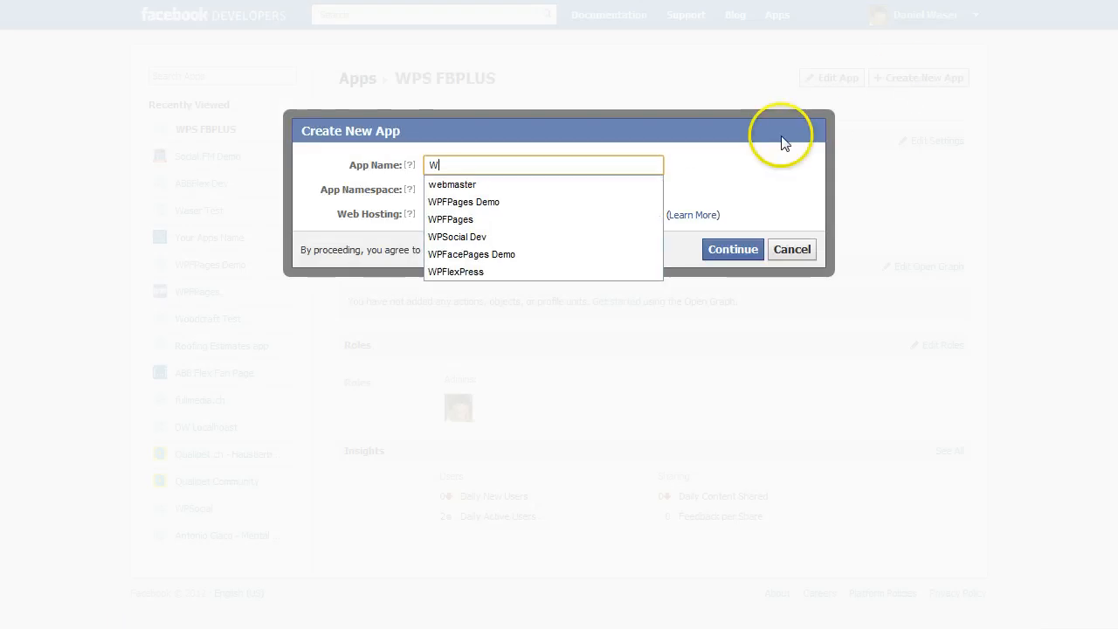
pyautogui.write('PSocial')
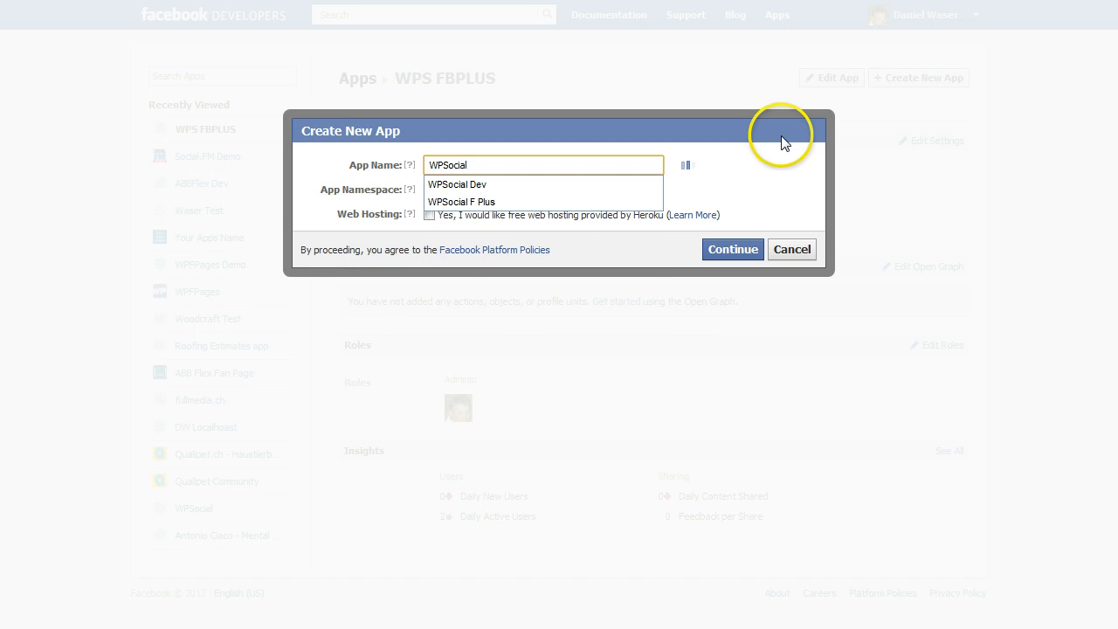
pyautogui.write('DEV')
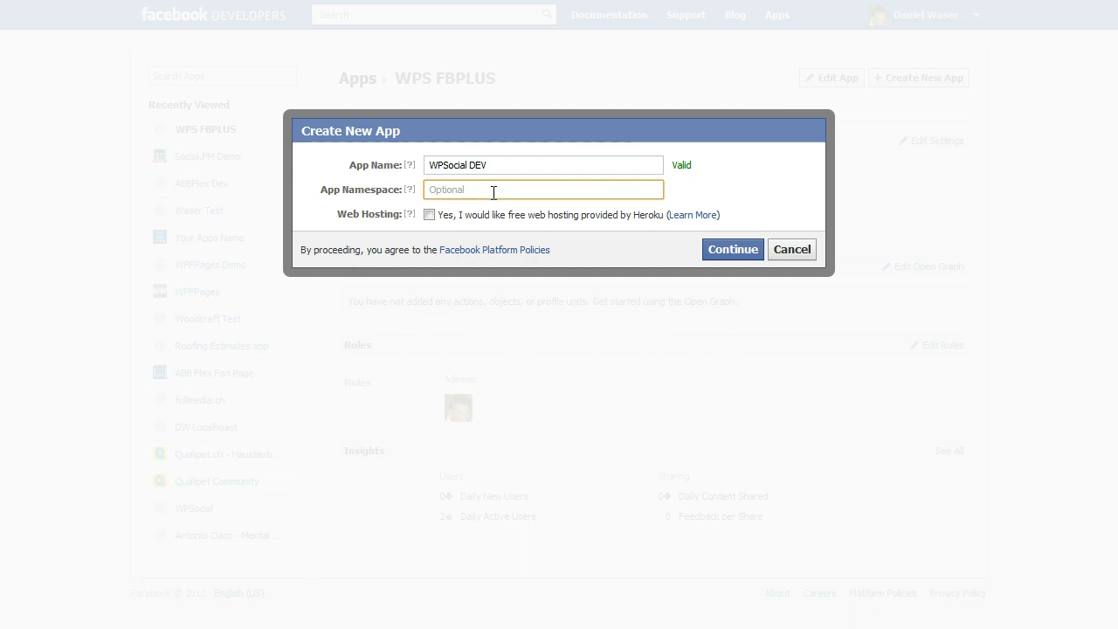
pyautogui.write('wpsocialdev')
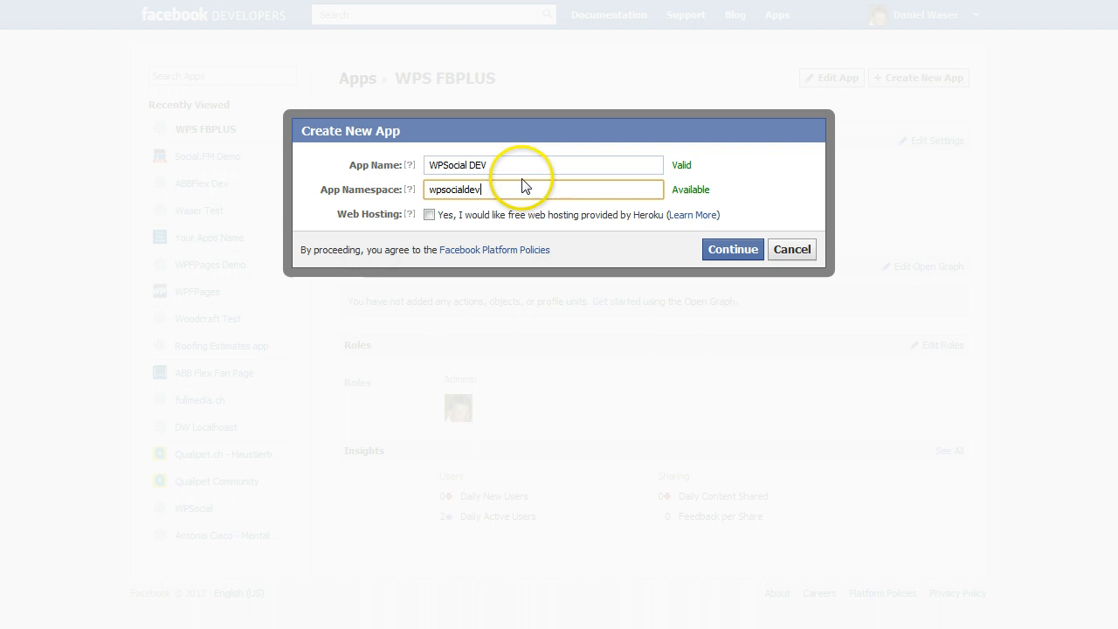
pyautogui.moveTo(684, 243)
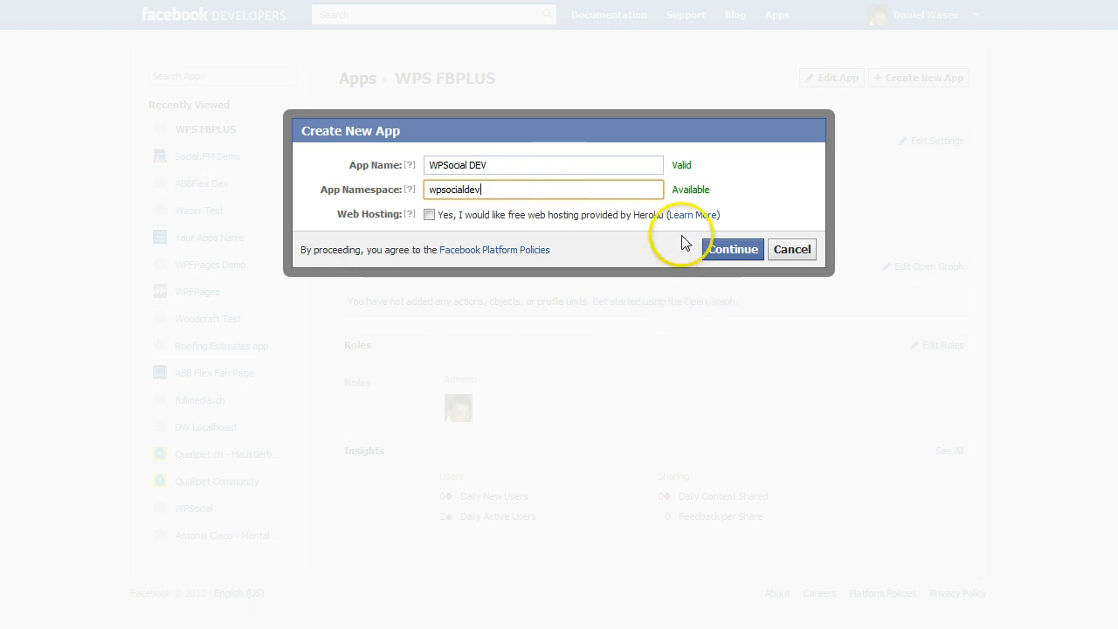
pyautogui.click(732, 248)
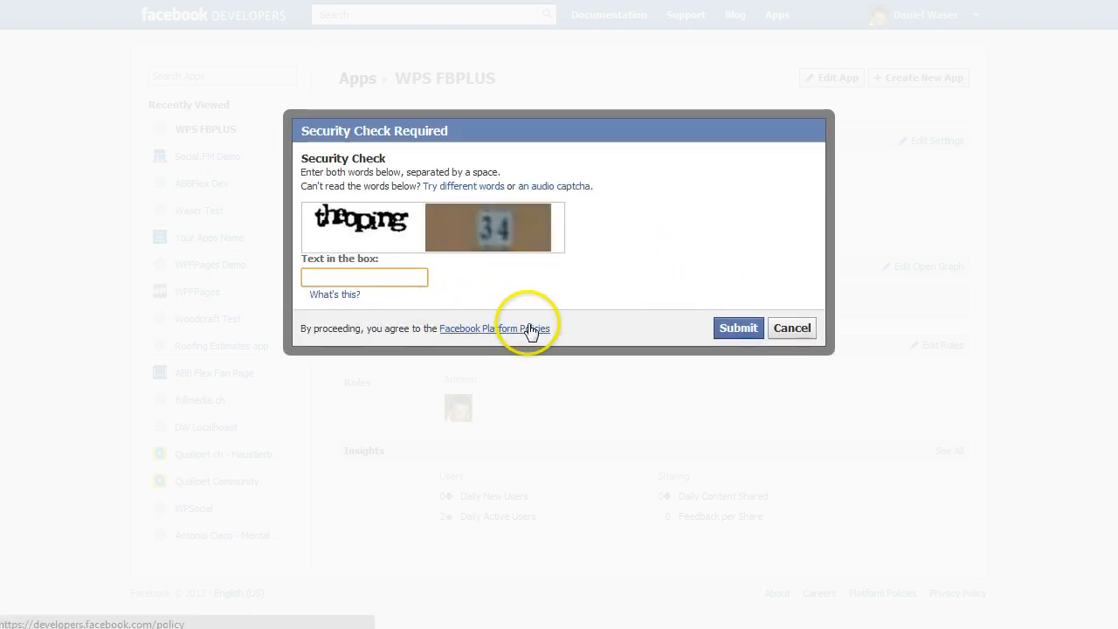
# Answer the captcha security check and submit it so the app is created.
pyautogui.write('the')
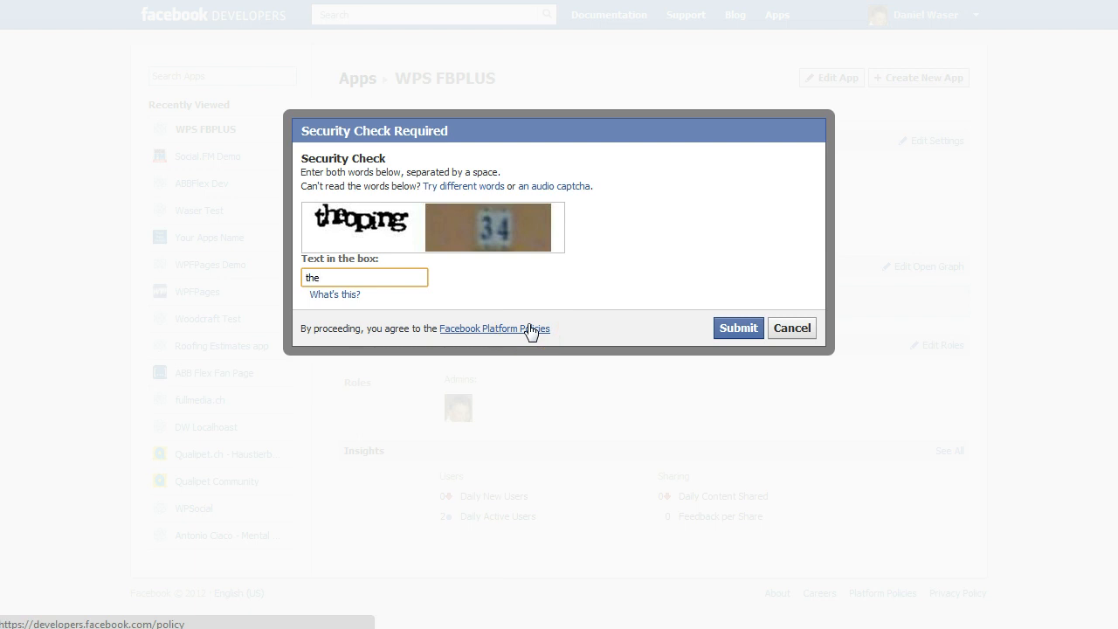
pyautogui.write('oping')
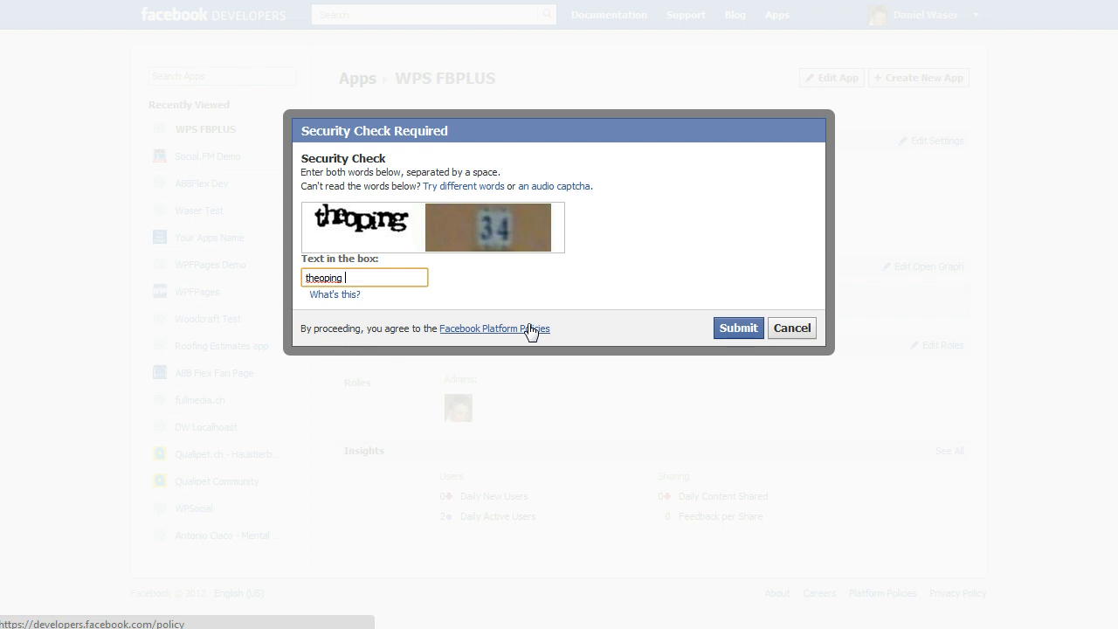
pyautogui.write('34')
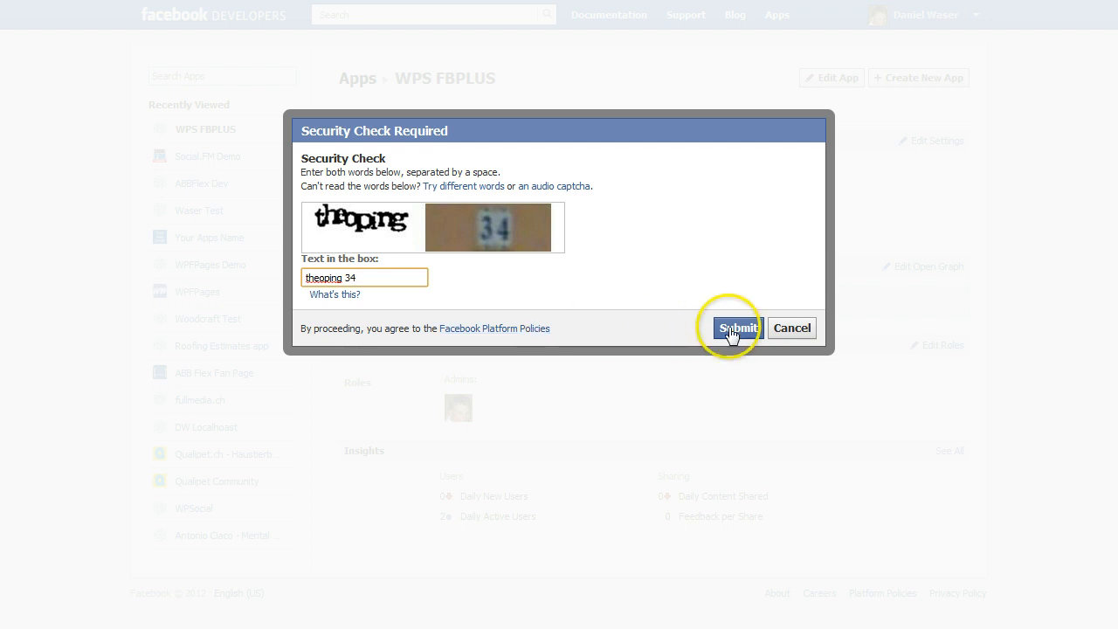
pyautogui.click(737, 328)
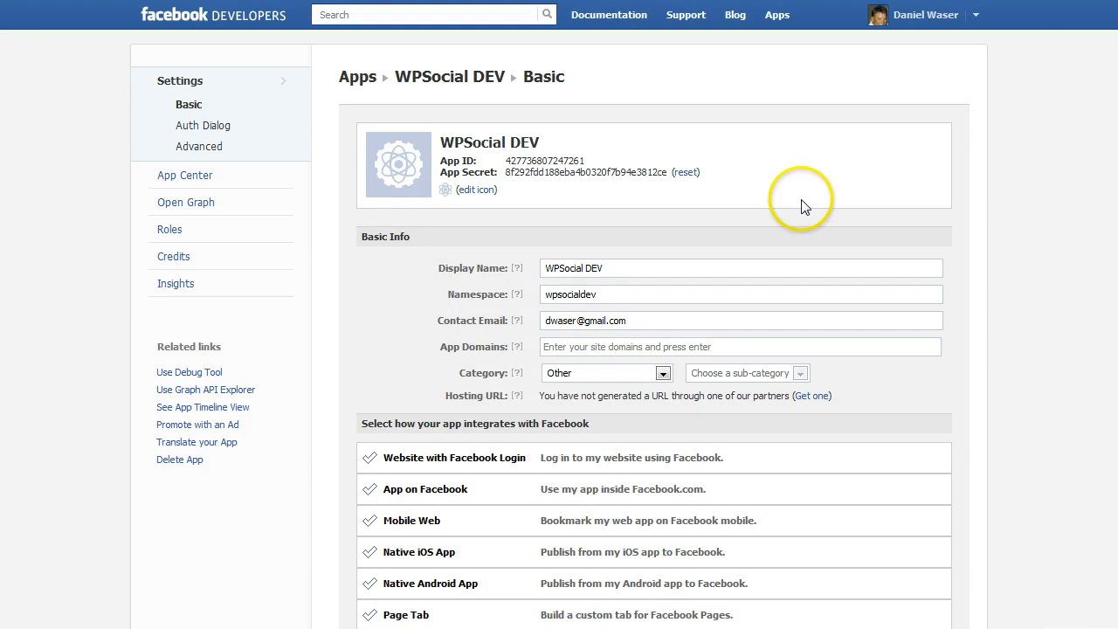
pyautogui.moveTo(803, 206)
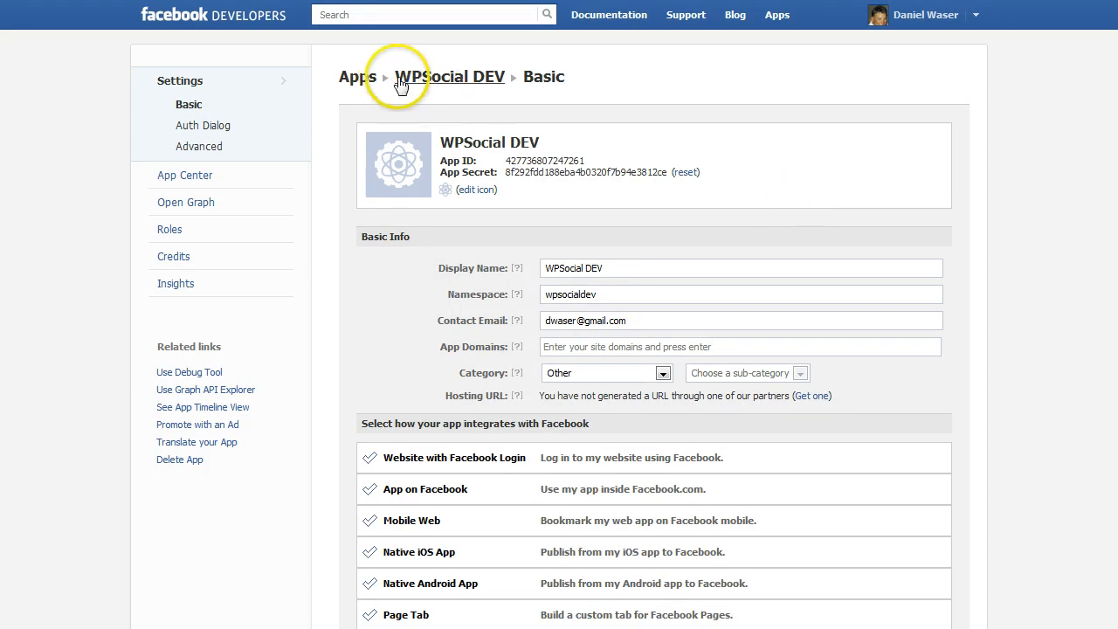
pyautogui.moveTo(824, 144)
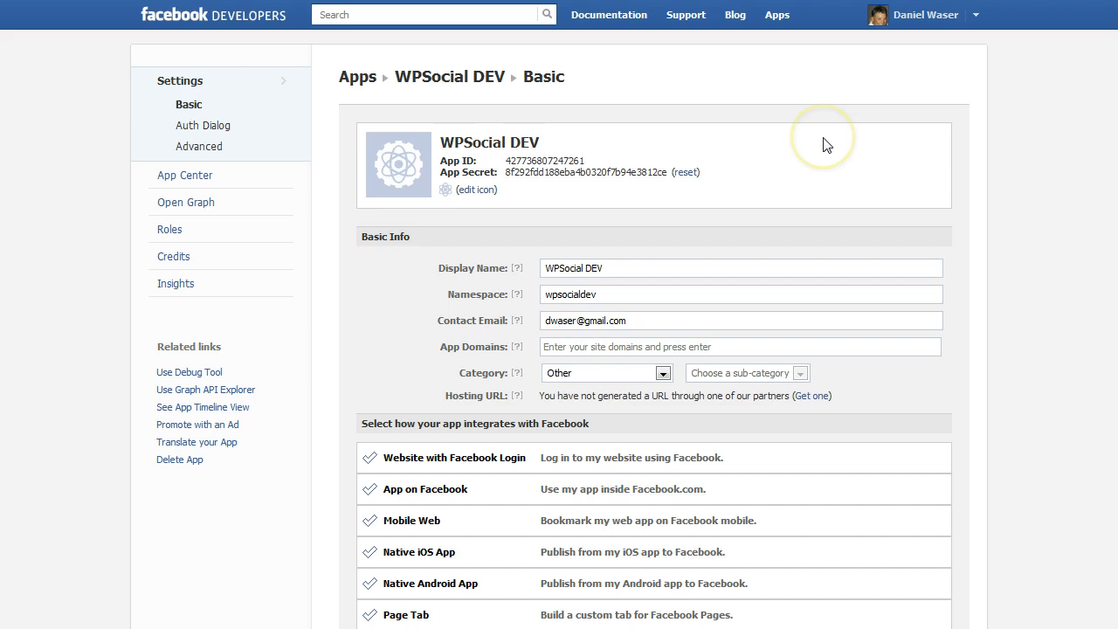
# Scroll down to the integration choices and enable Website with Facebook Login.
pyautogui.scroll(-3)
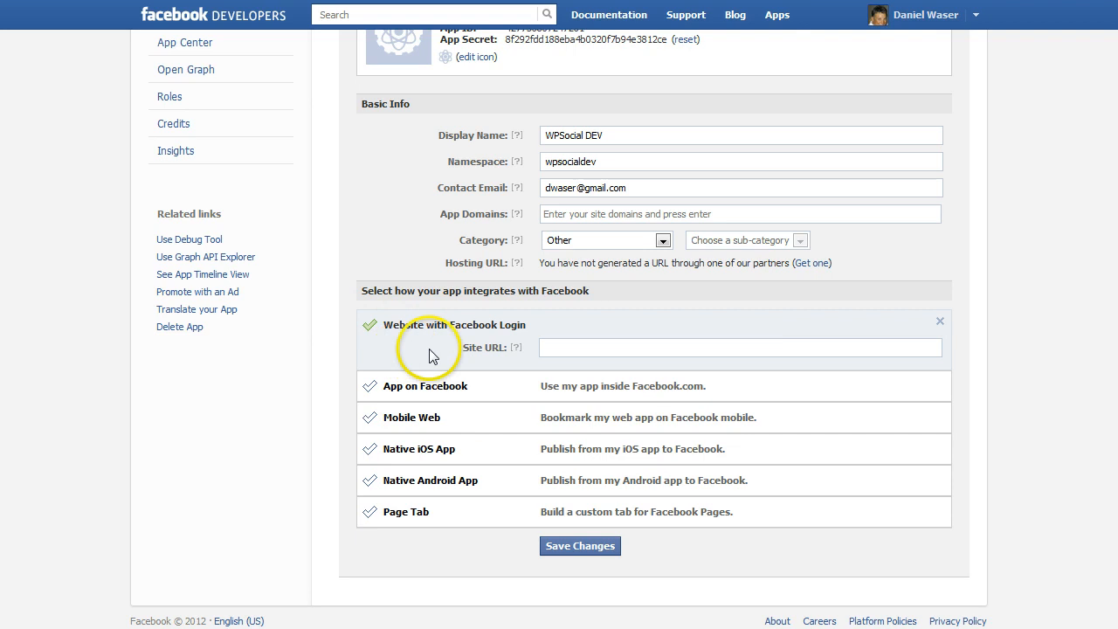
pyautogui.click(741, 345)
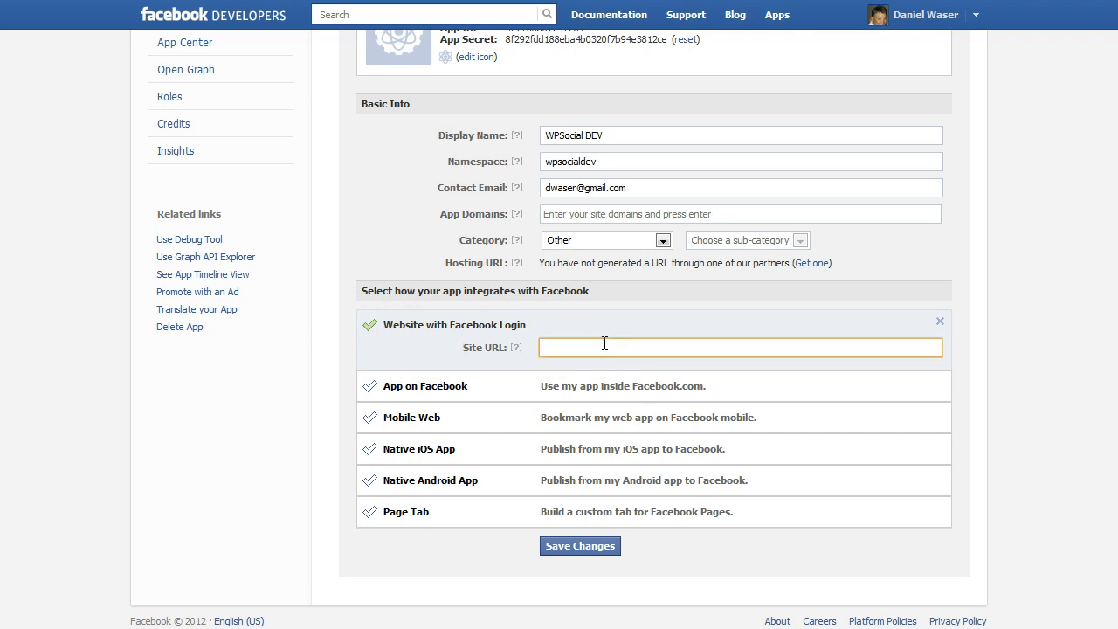
pyautogui.write('http')
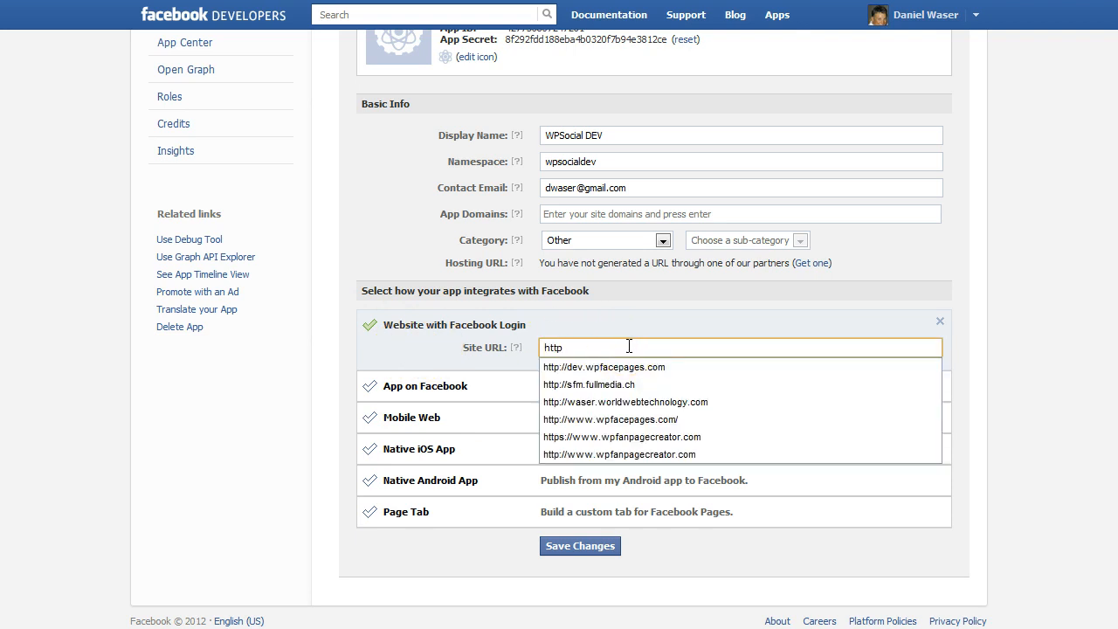
pyautogui.write('://')
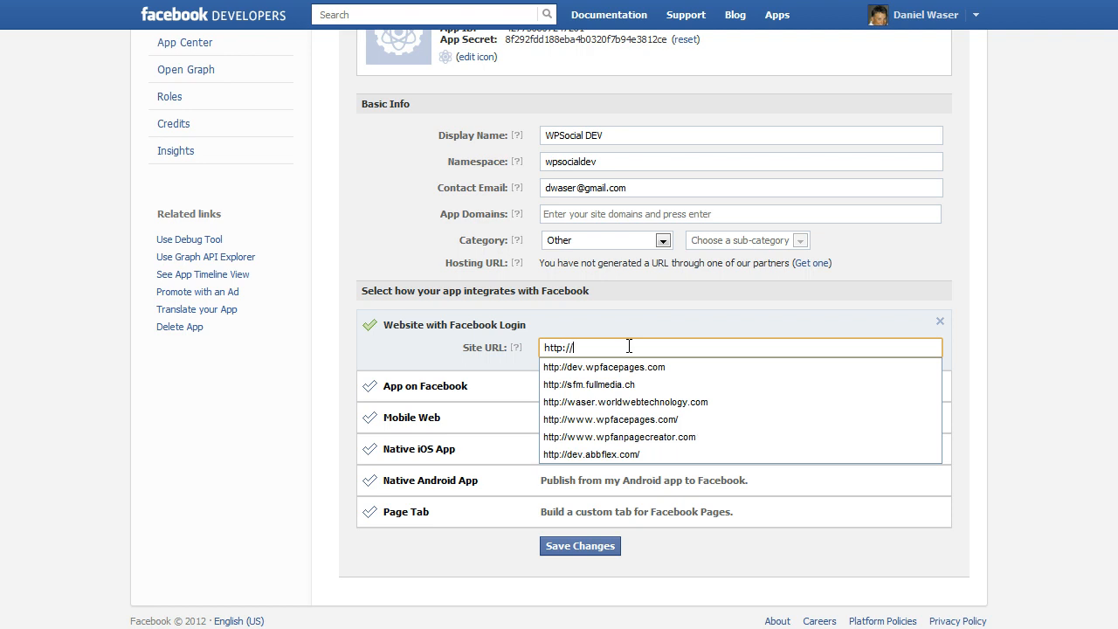
pyautogui.write('dev.wpsocial')
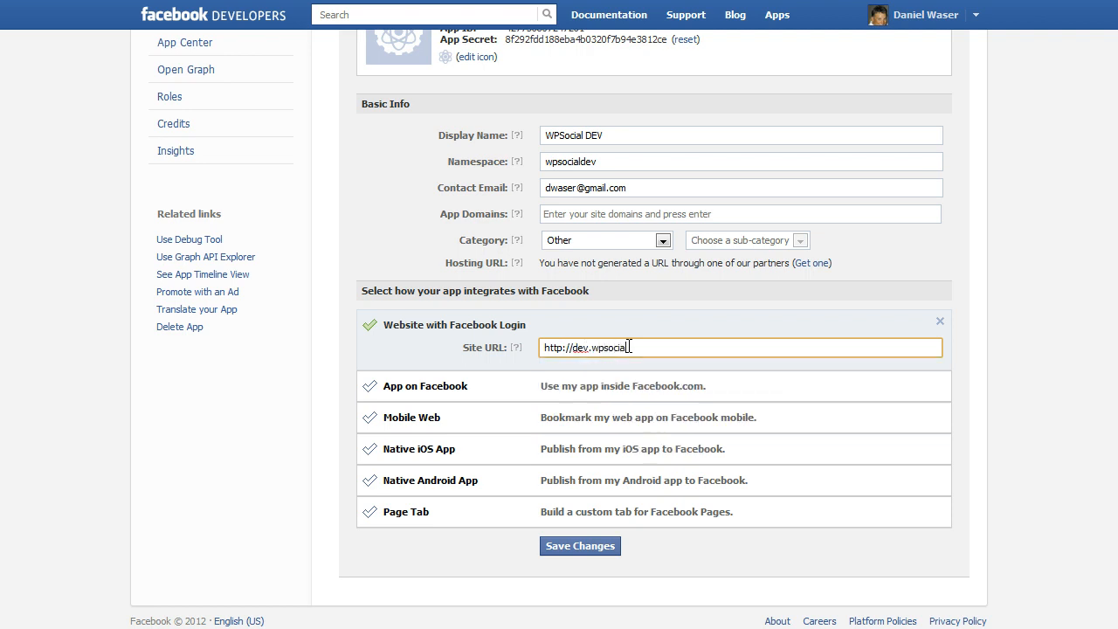
pyautogui.write('.com')
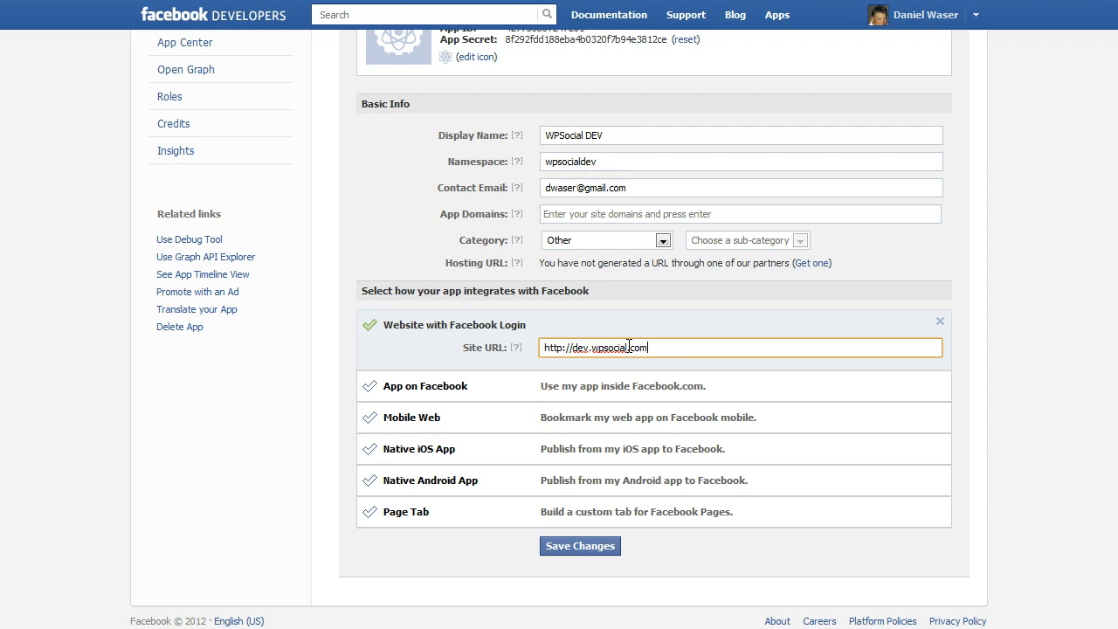
pyautogui.moveTo(737, 590)
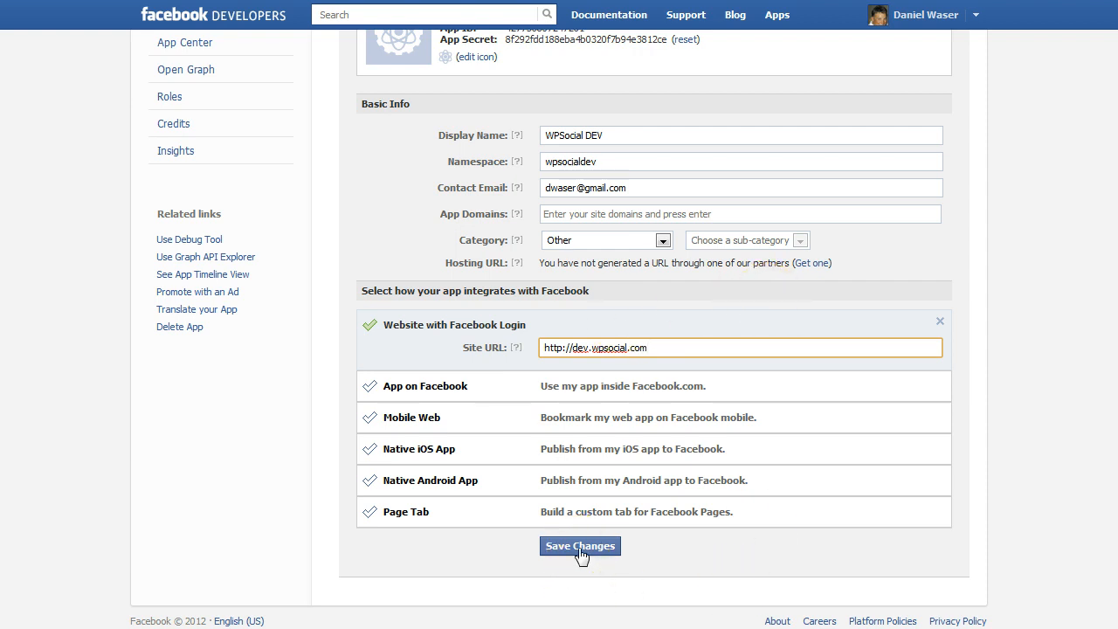
pyautogui.click(580, 545)
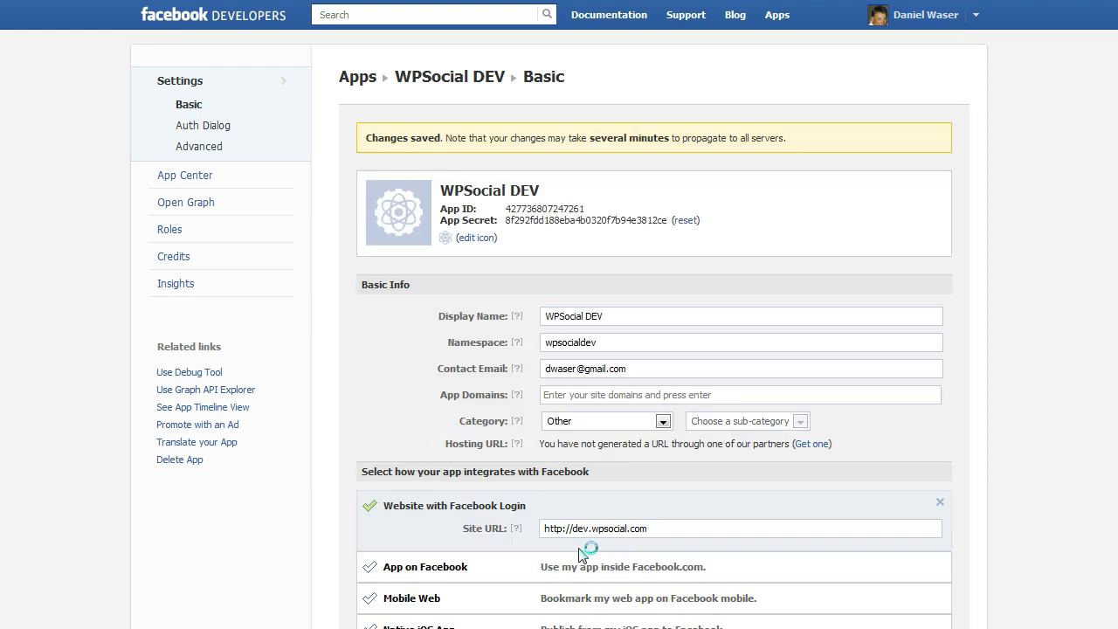
pyautogui.moveTo(803, 277)
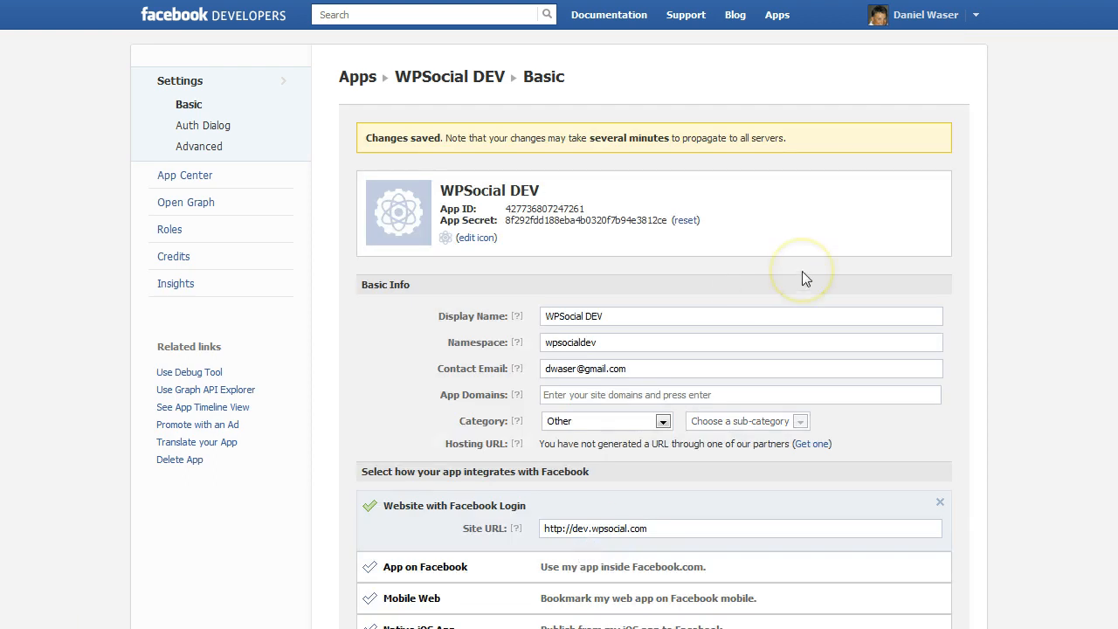
pyautogui.scroll(-3)
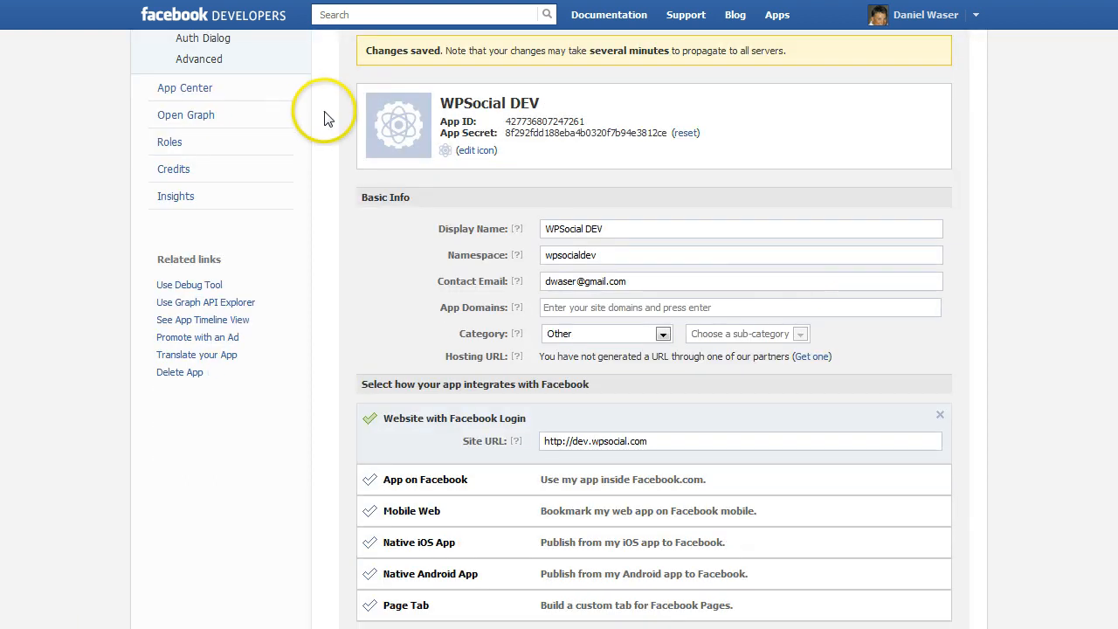
pyautogui.moveTo(818, 251)
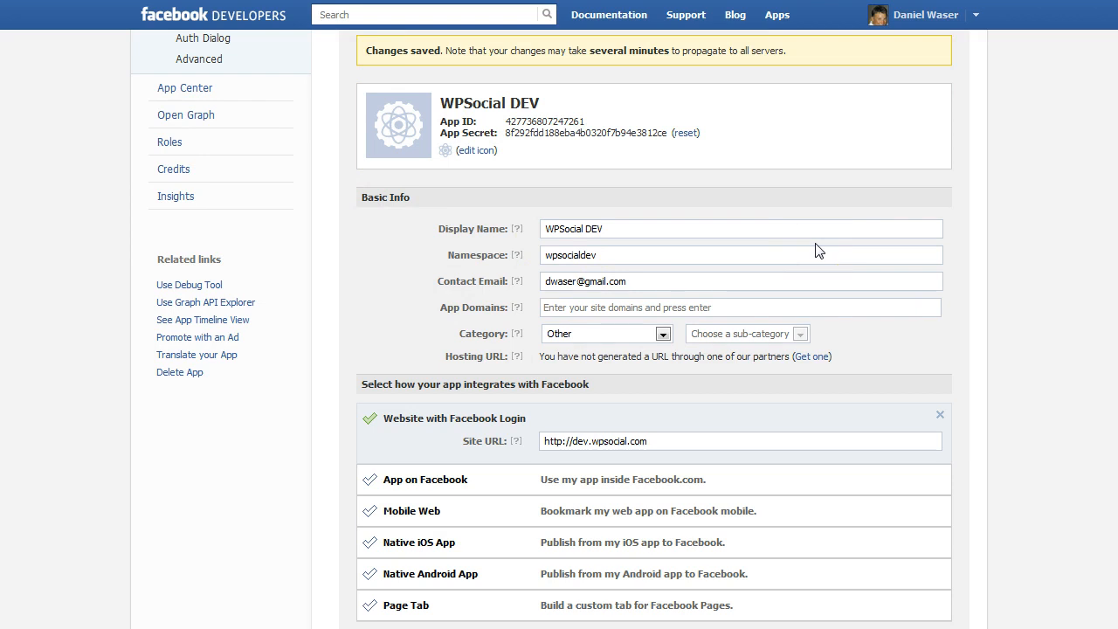
pyautogui.scroll(3)
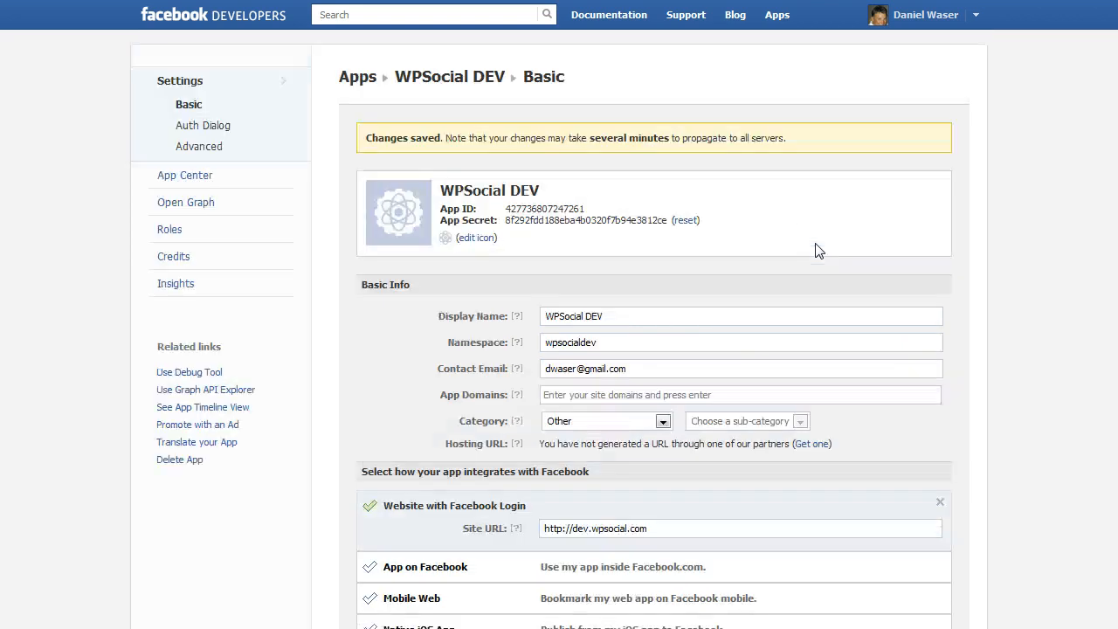